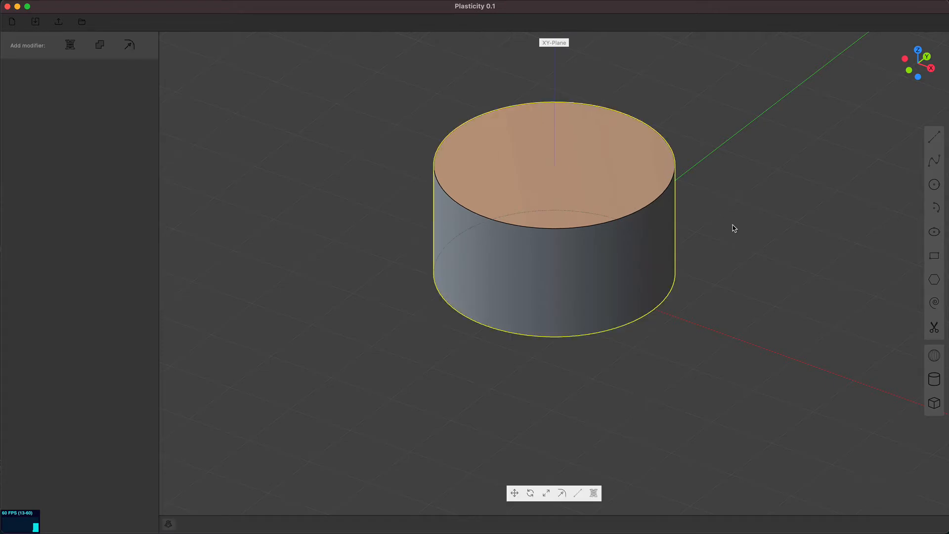
{"action": "mouse_move", "coordinate": [685, 228]}
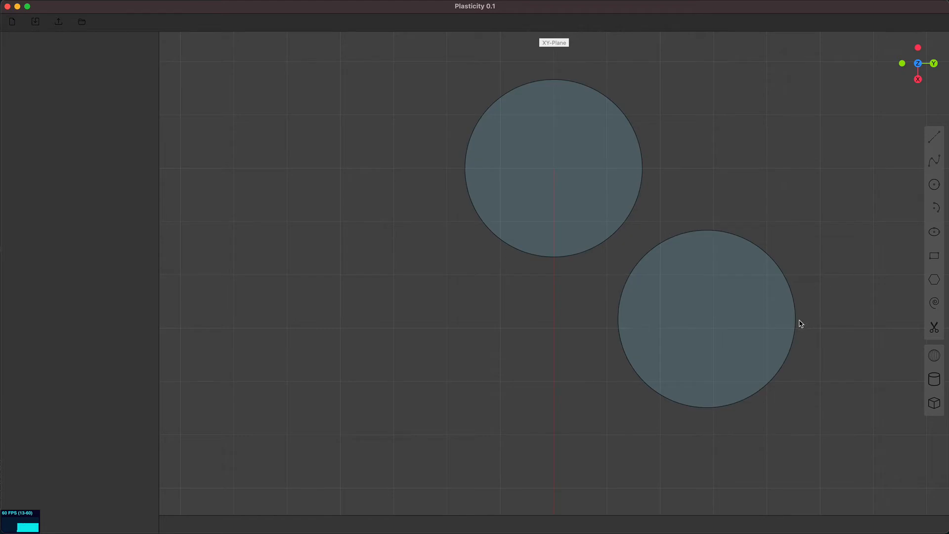
Step: Place a third circle to the left of the top circle
{"action": "left_click", "coordinate": [706, 318]}
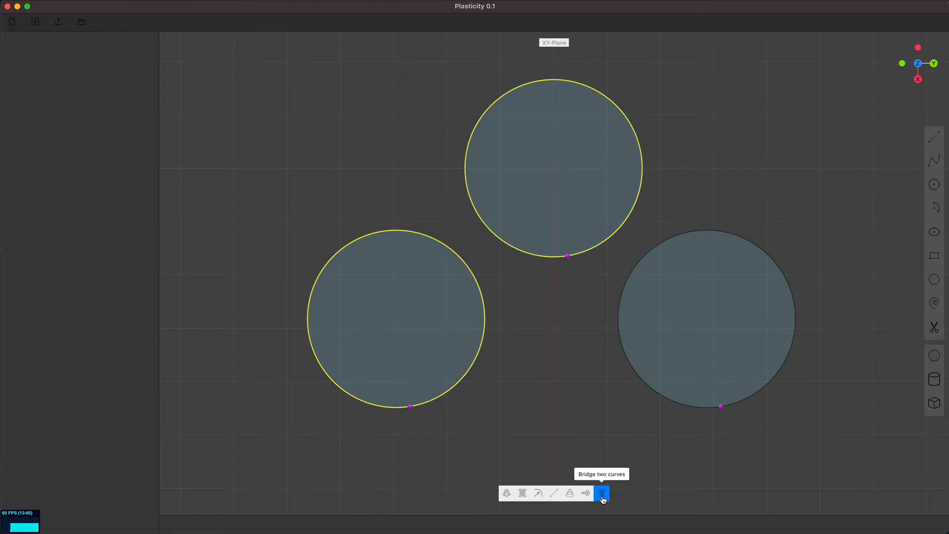
Step: Bridge the left and top circles with Type set to Bridge and Sense unchecked
{"action": "left_click", "coordinate": [601, 493]}
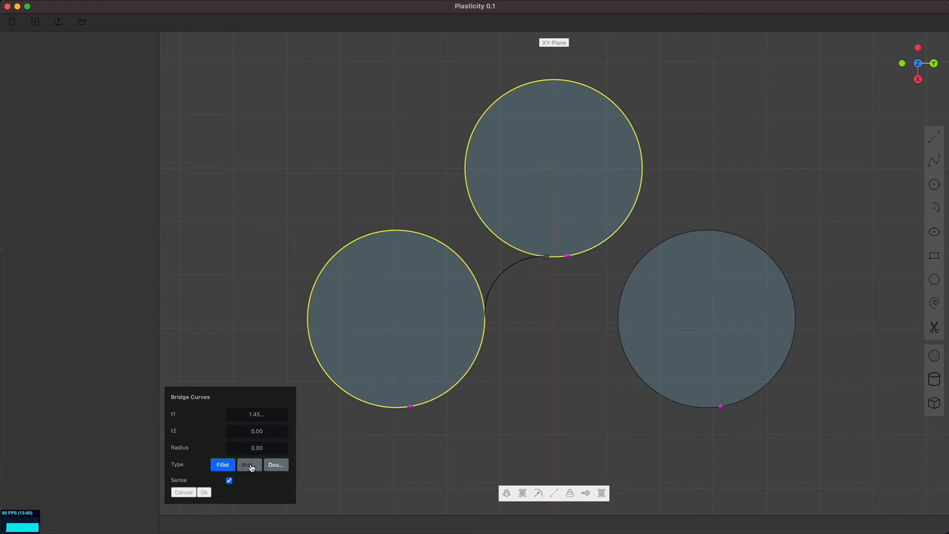
{"action": "left_click", "coordinate": [248, 465]}
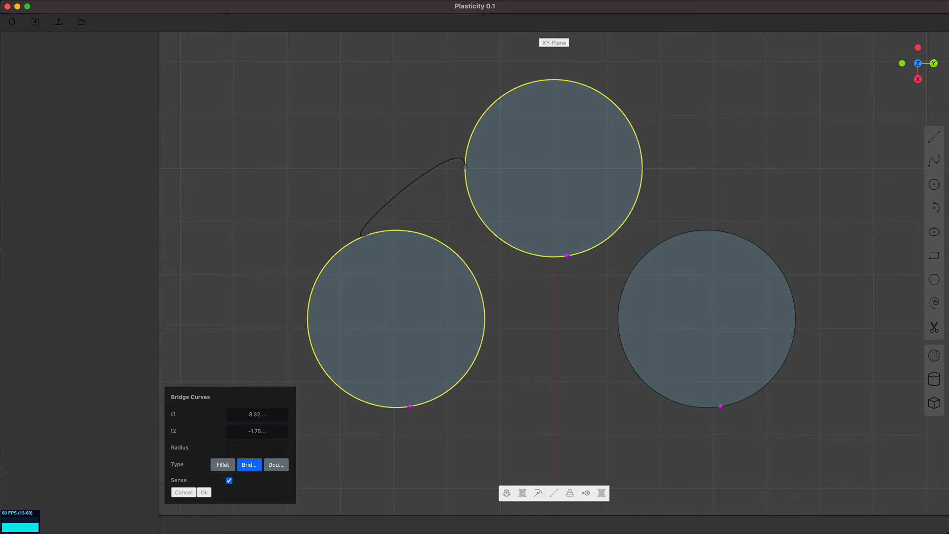
{"action": "left_click", "coordinate": [228, 480]}
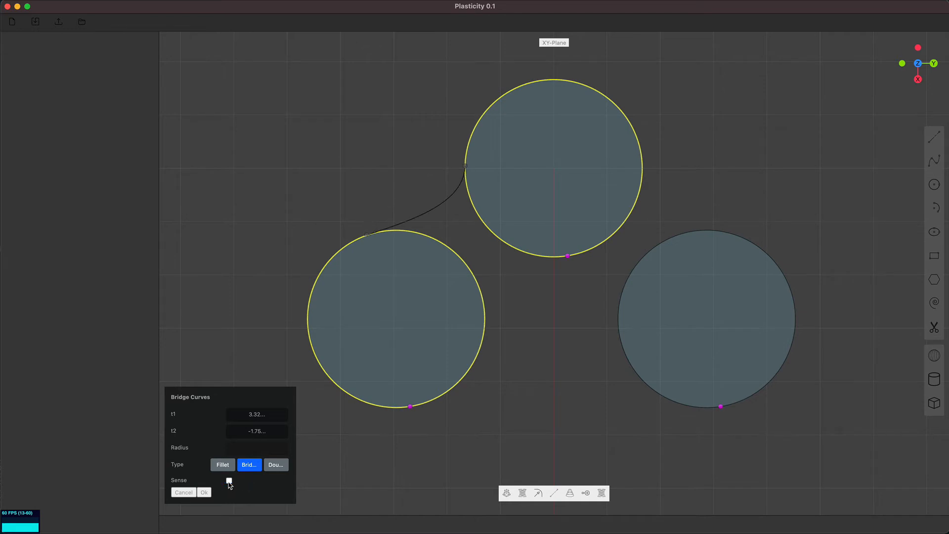
{"action": "left_click", "coordinate": [229, 480]}
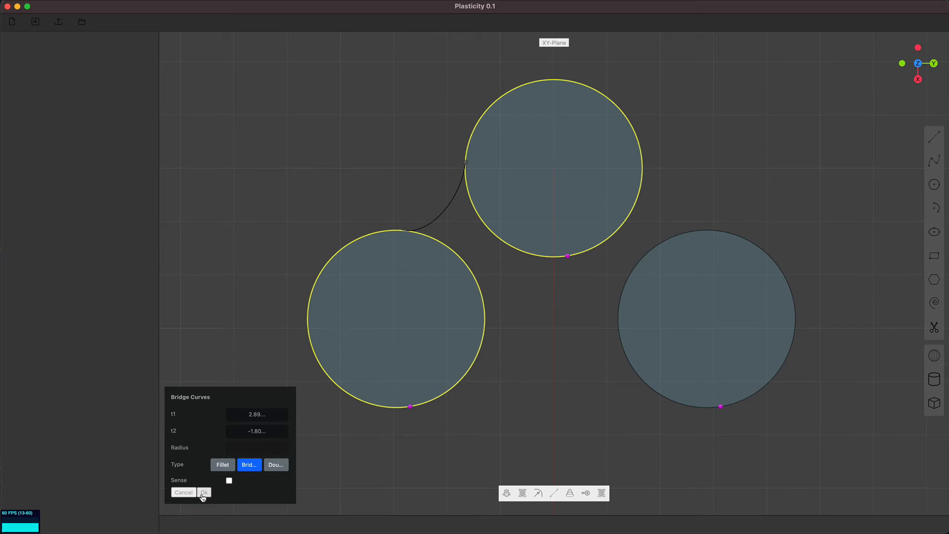
{"action": "left_click", "coordinate": [204, 491]}
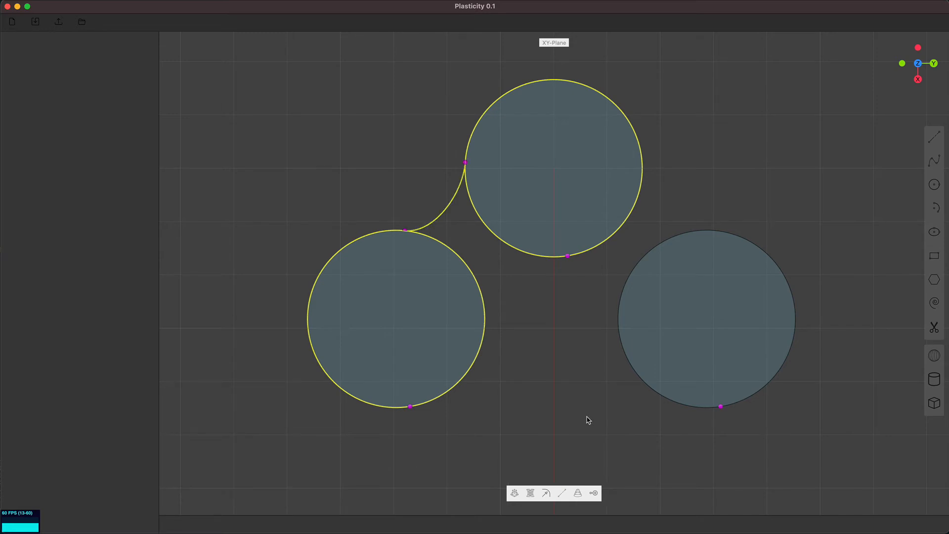
{"action": "mouse_move", "coordinate": [576, 404]}
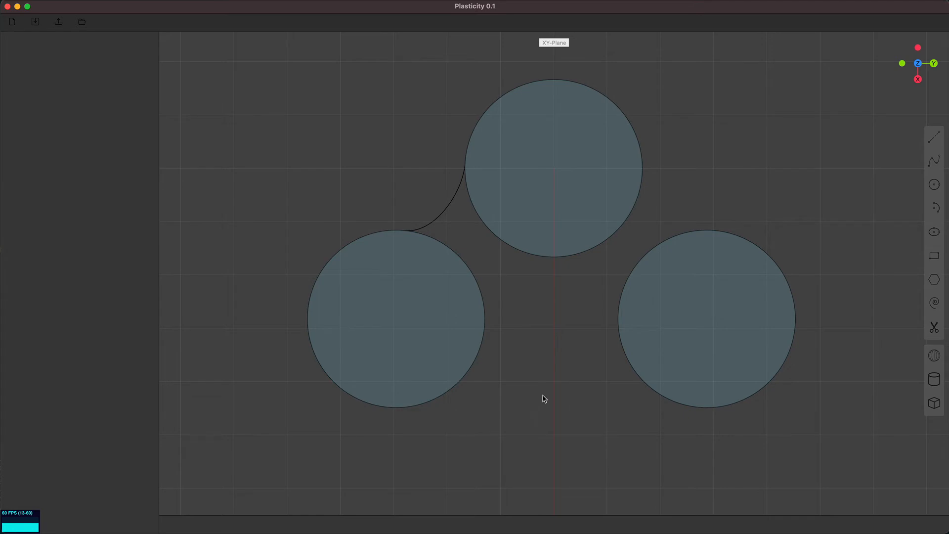
{"action": "mouse_move", "coordinate": [524, 381]}
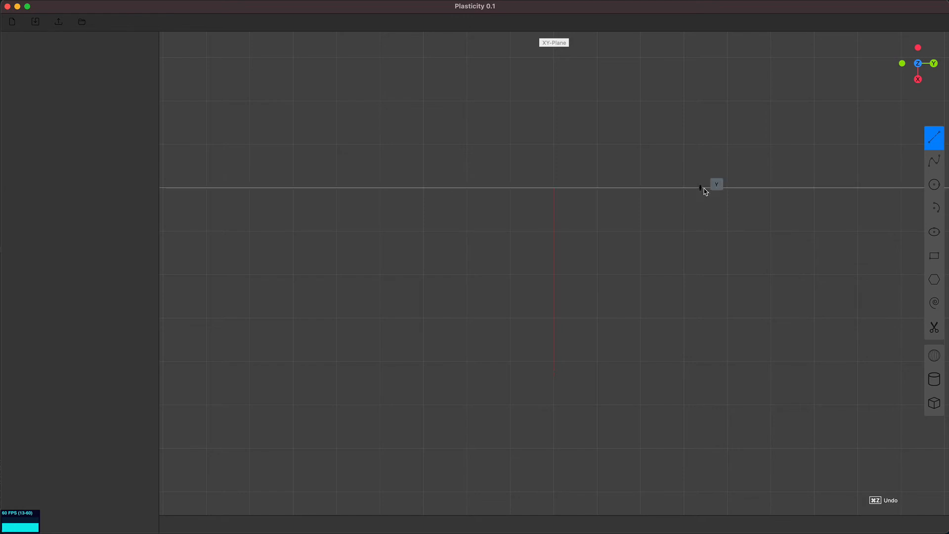
Step: Finish the diagonal line by placing its end point, then select it
{"action": "left_click", "coordinate": [706, 188]}
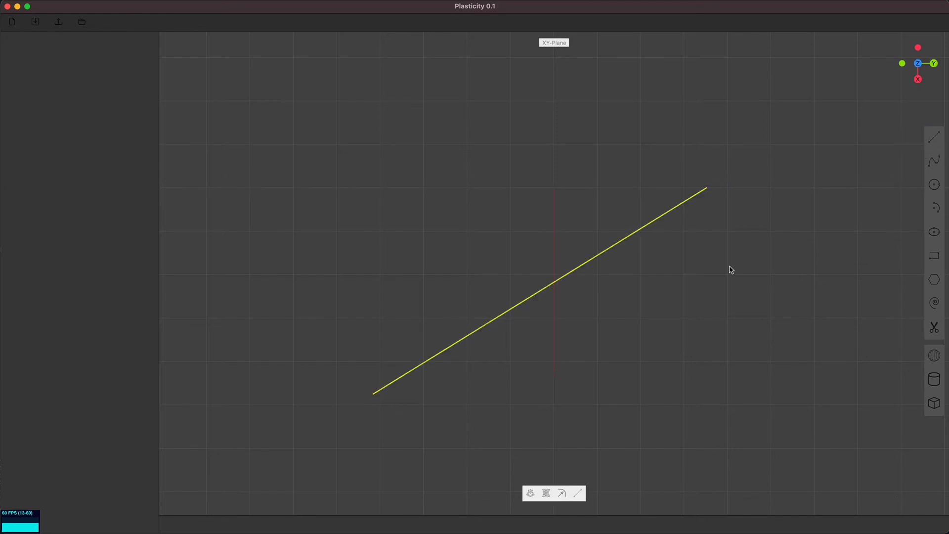
{"action": "left_click", "coordinate": [578, 493]}
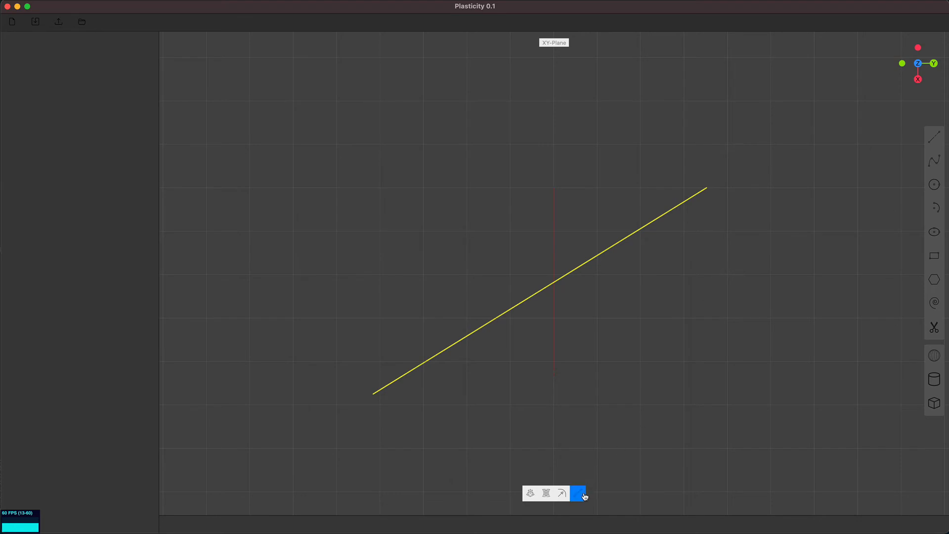
Step: Offset the line into an outline, trying Linear tips before returning both ends to Arc
{"action": "left_click", "coordinate": [577, 493]}
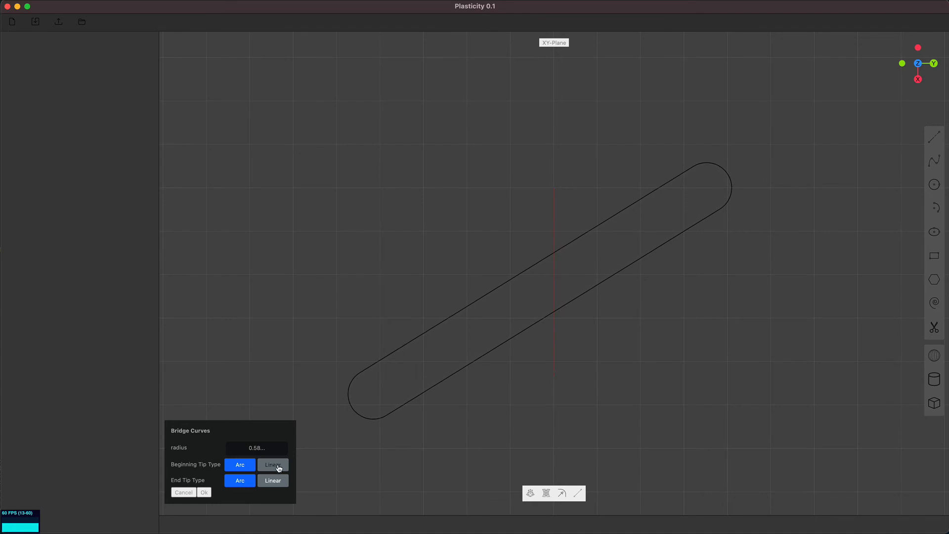
{"action": "left_click", "coordinate": [272, 464]}
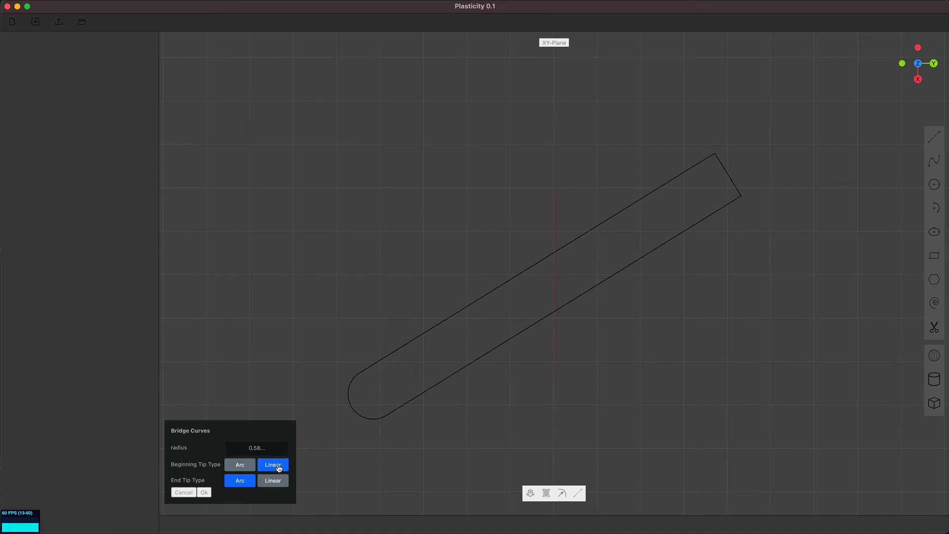
{"action": "left_click", "coordinate": [239, 464]}
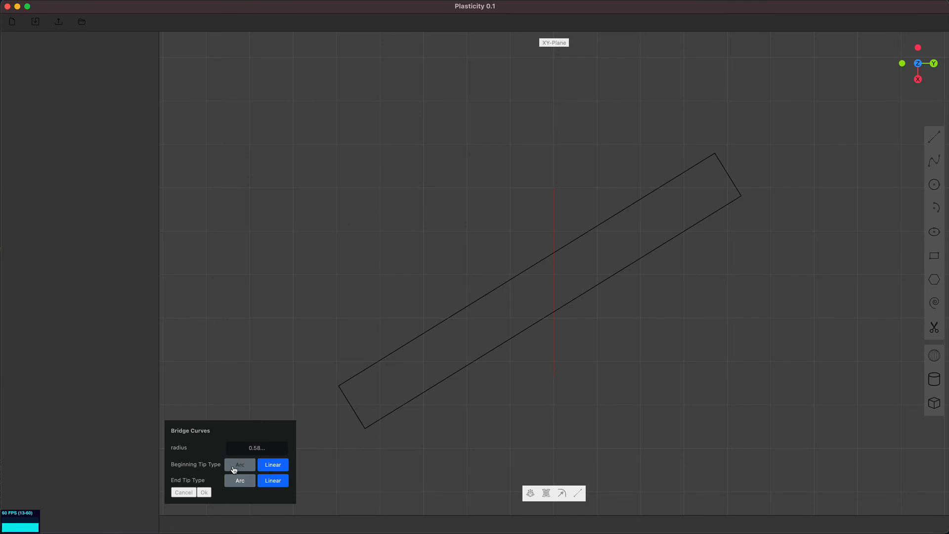
{"action": "left_click", "coordinate": [240, 464]}
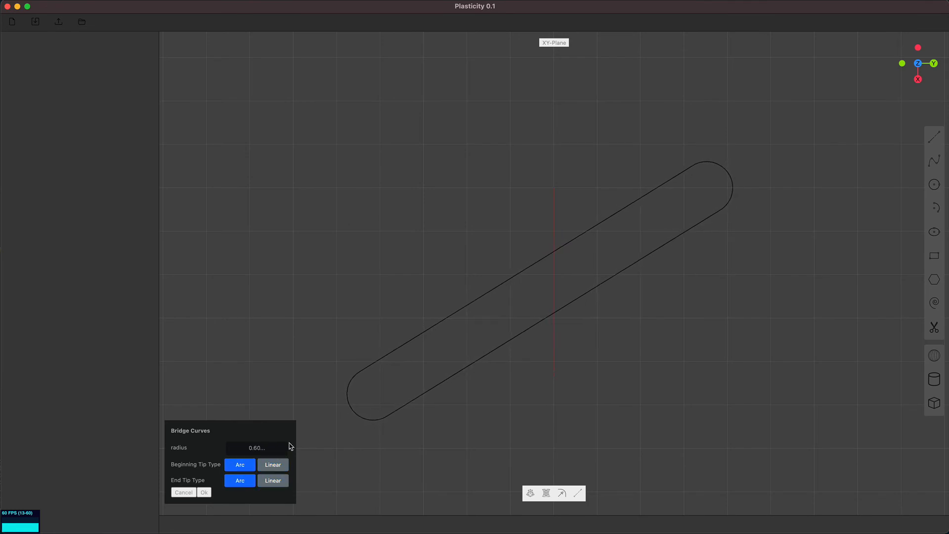
{"action": "left_click", "coordinate": [239, 480]}
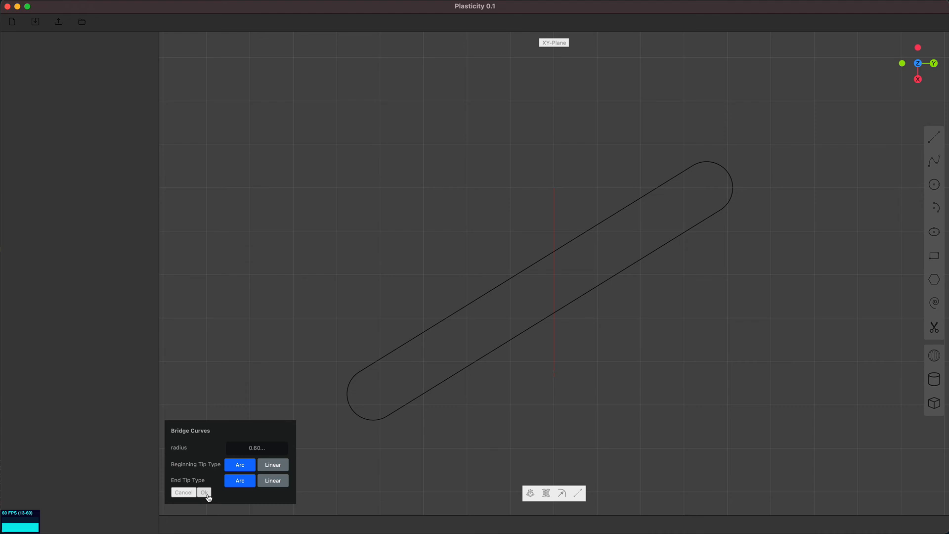
{"action": "left_click", "coordinate": [204, 493]}
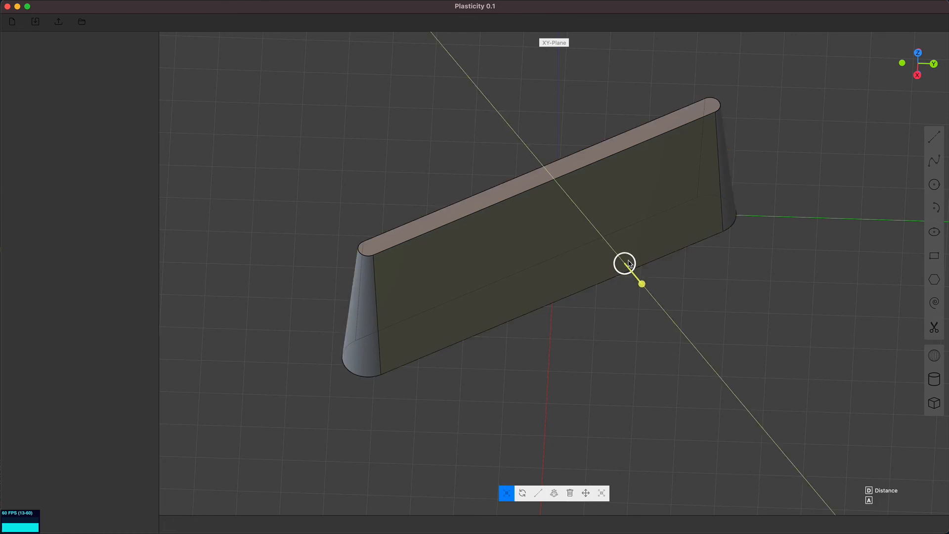
Step: Extrude the pill outline upward, clicking to set the wall height
{"action": "left_click", "coordinate": [635, 339]}
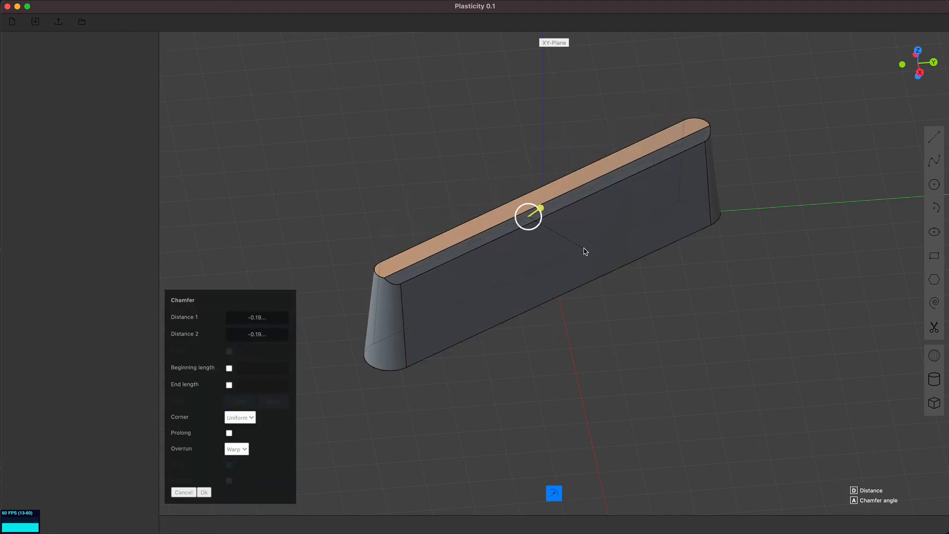
Step: Chamfer the top edges with Prolong enabled and confirm
{"action": "left_click", "coordinate": [228, 433]}
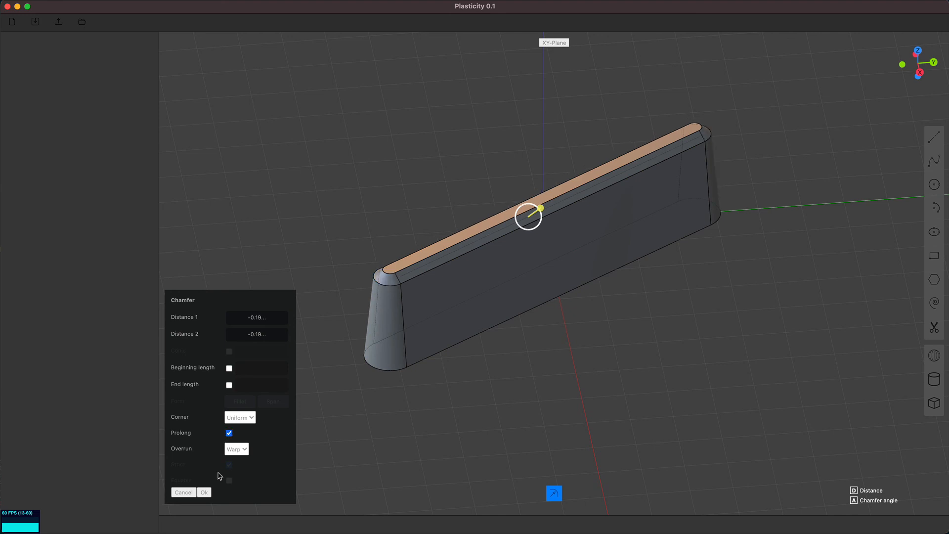
{"action": "left_click", "coordinate": [204, 491]}
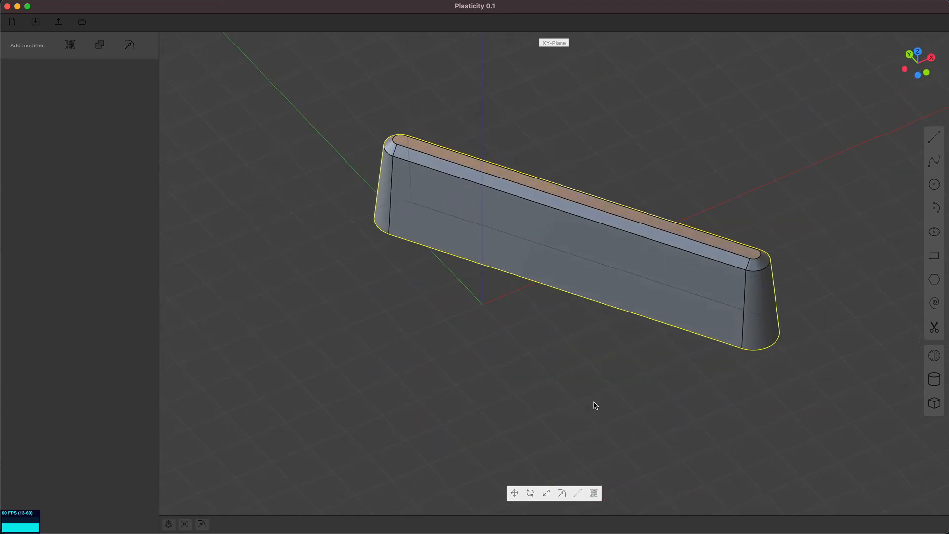